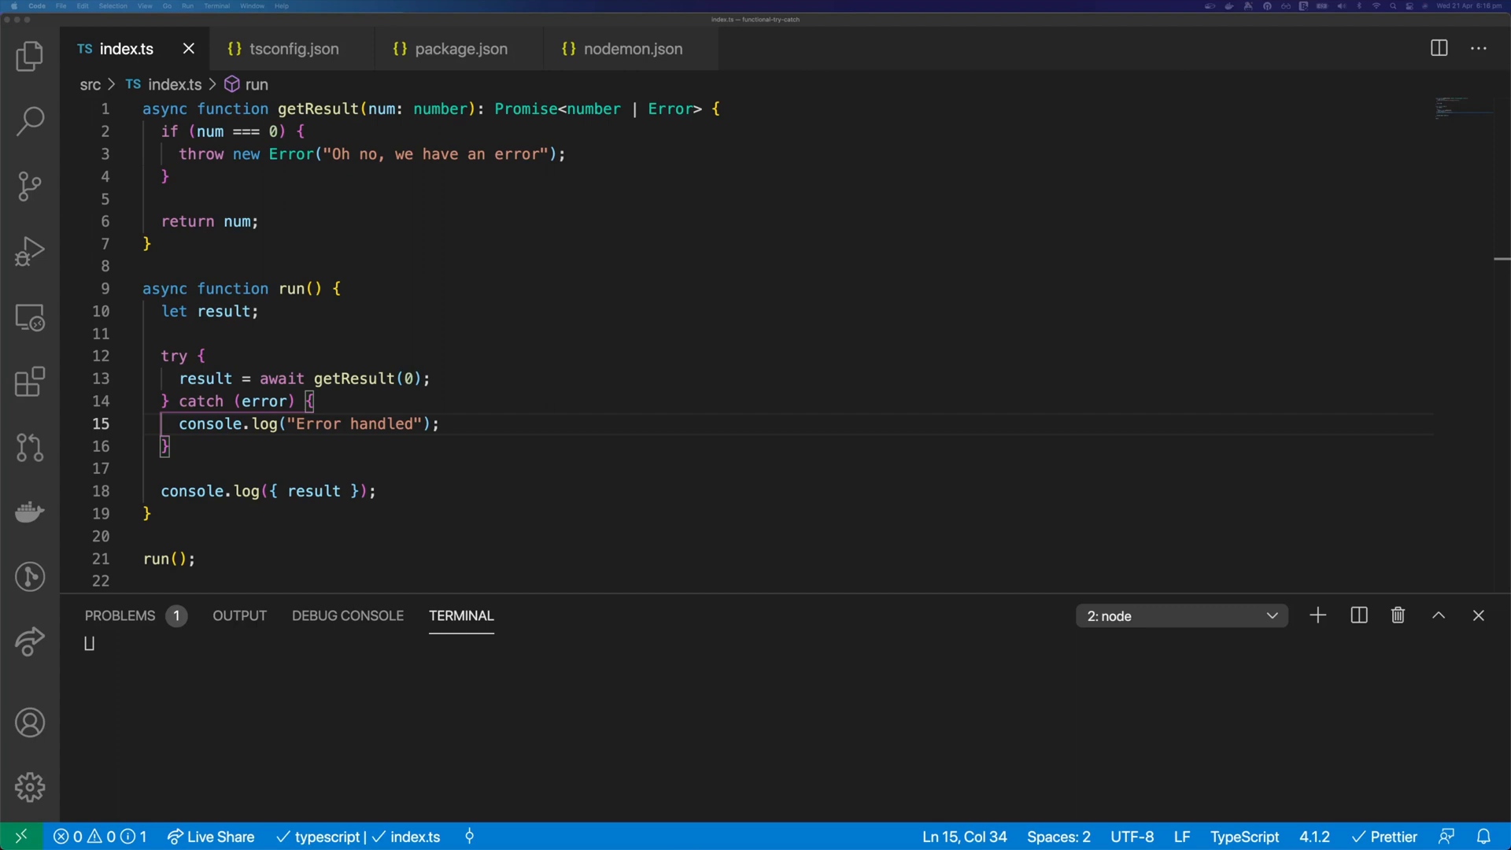
mouse_move(606, 530)
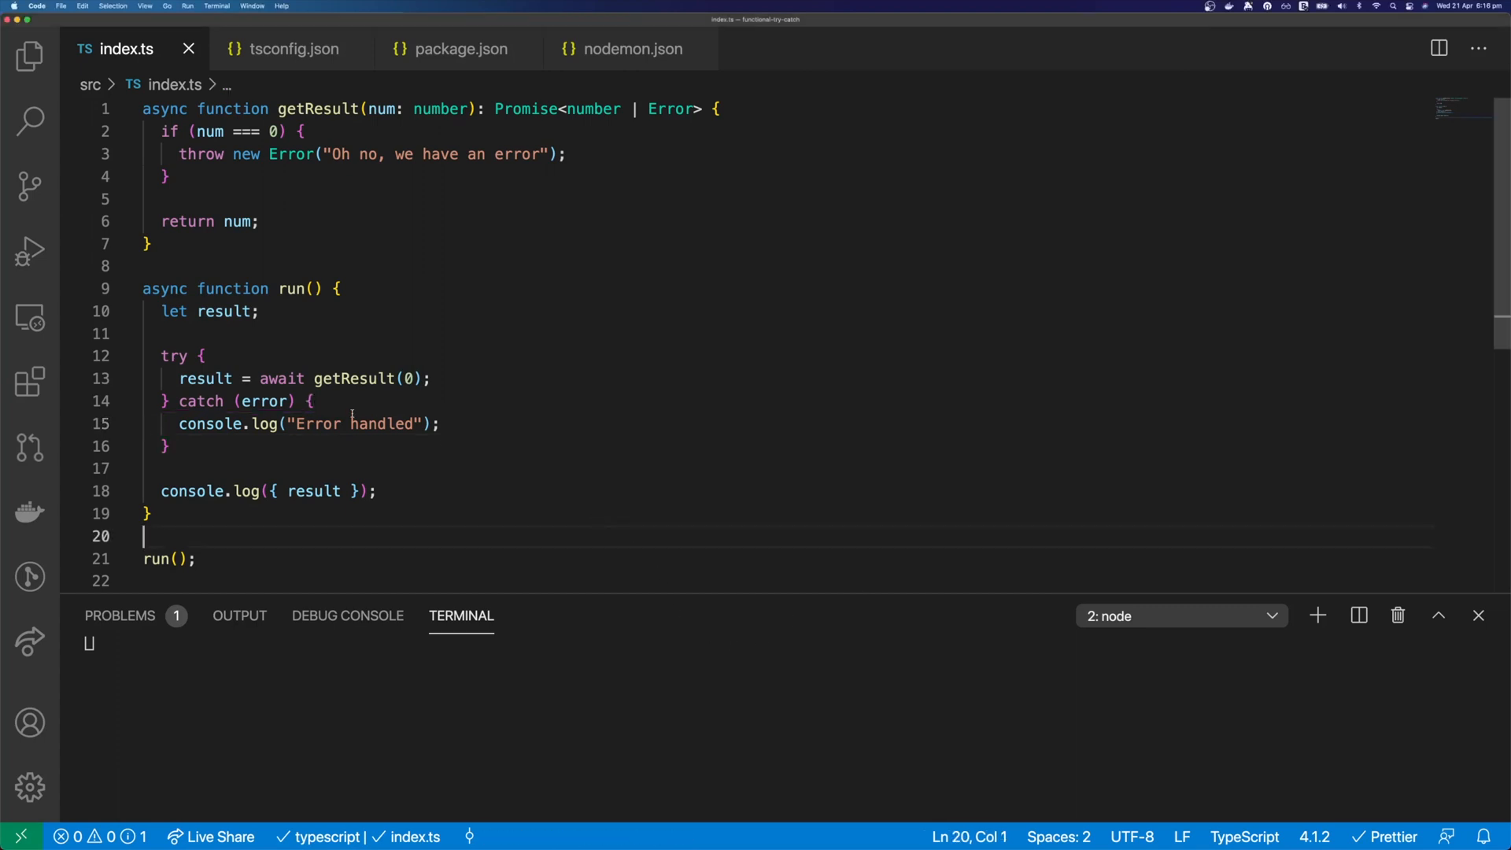
- Add the tryToCatch helper, call getResult(1), and run nodemon to log { result: 1 }
left_click(232, 312)
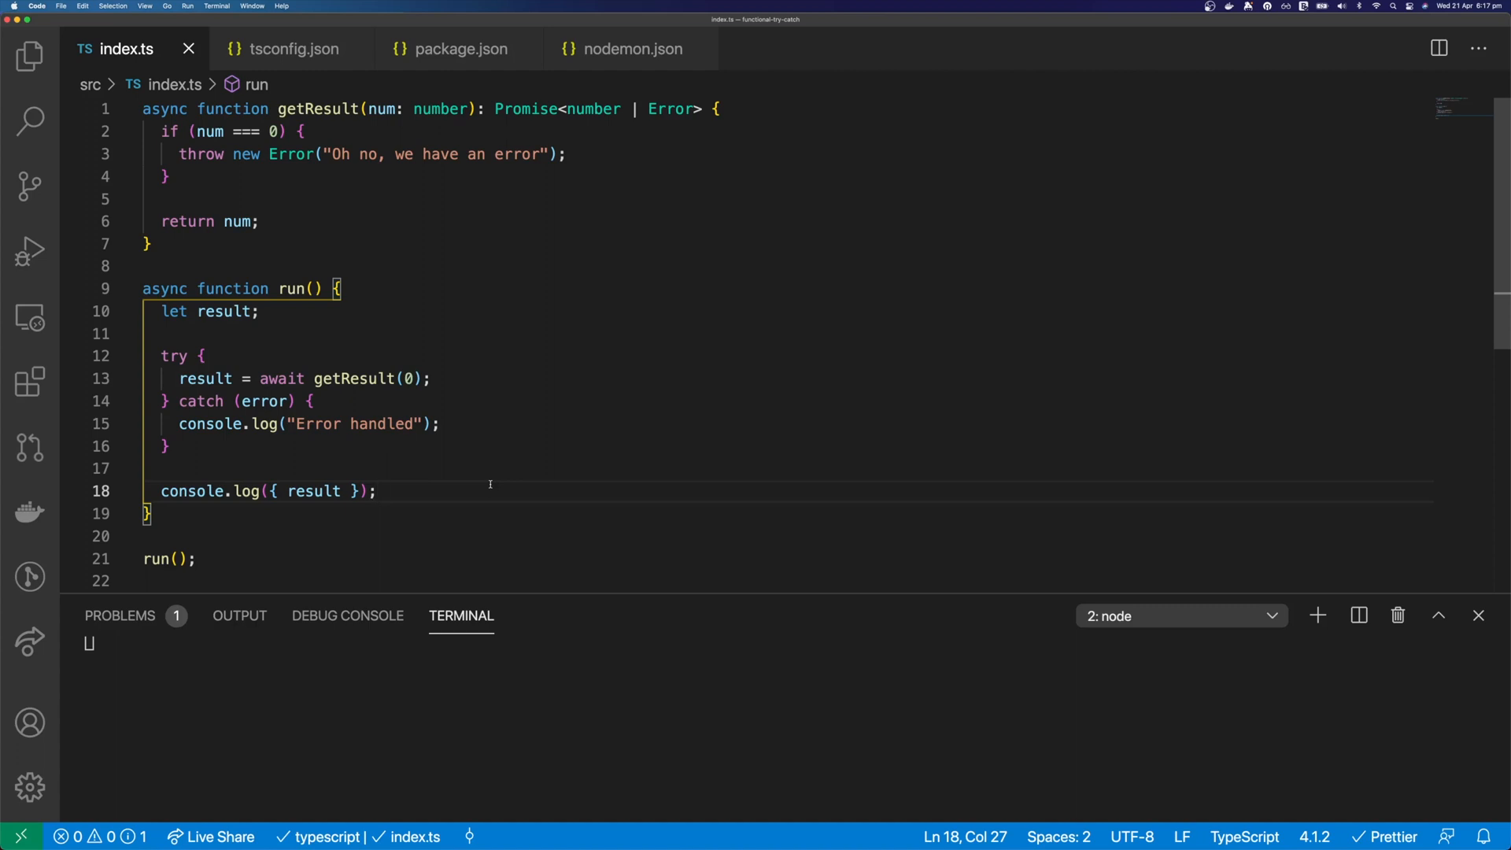
mouse_move(269, 332)
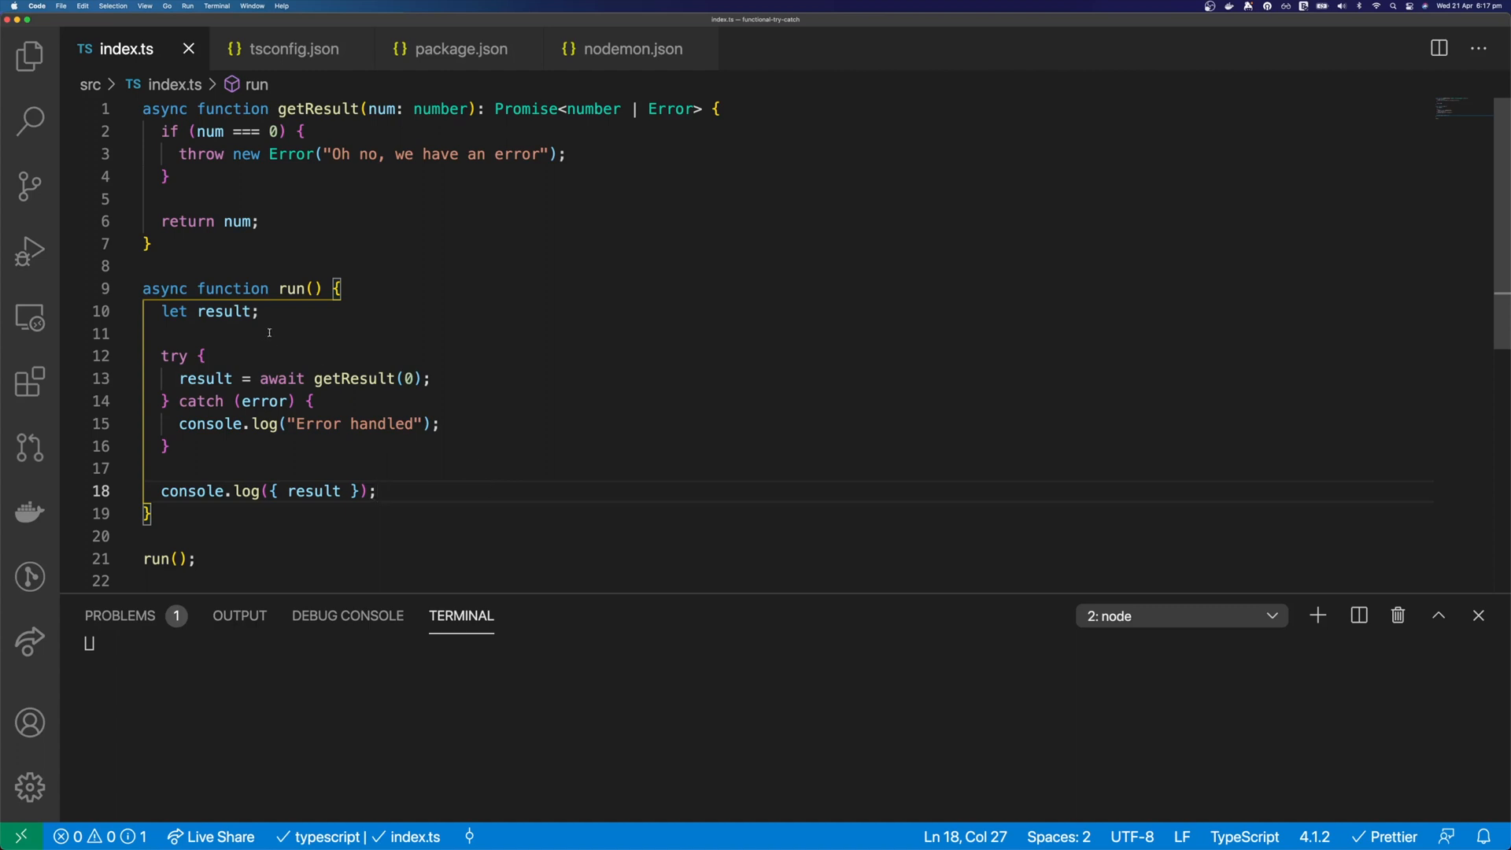
left_click(231, 312)
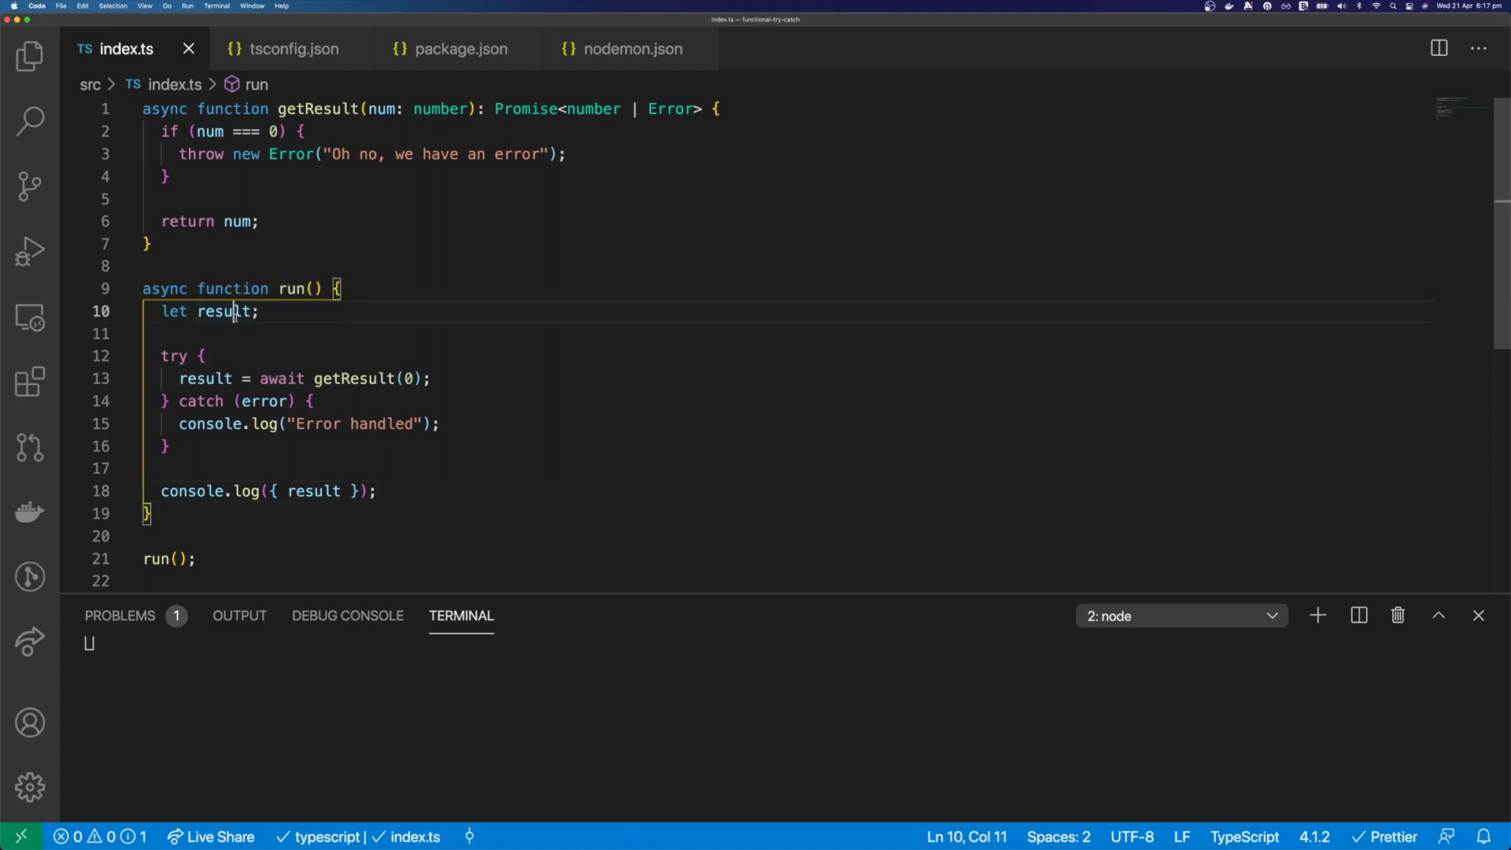
double_click(224, 312)
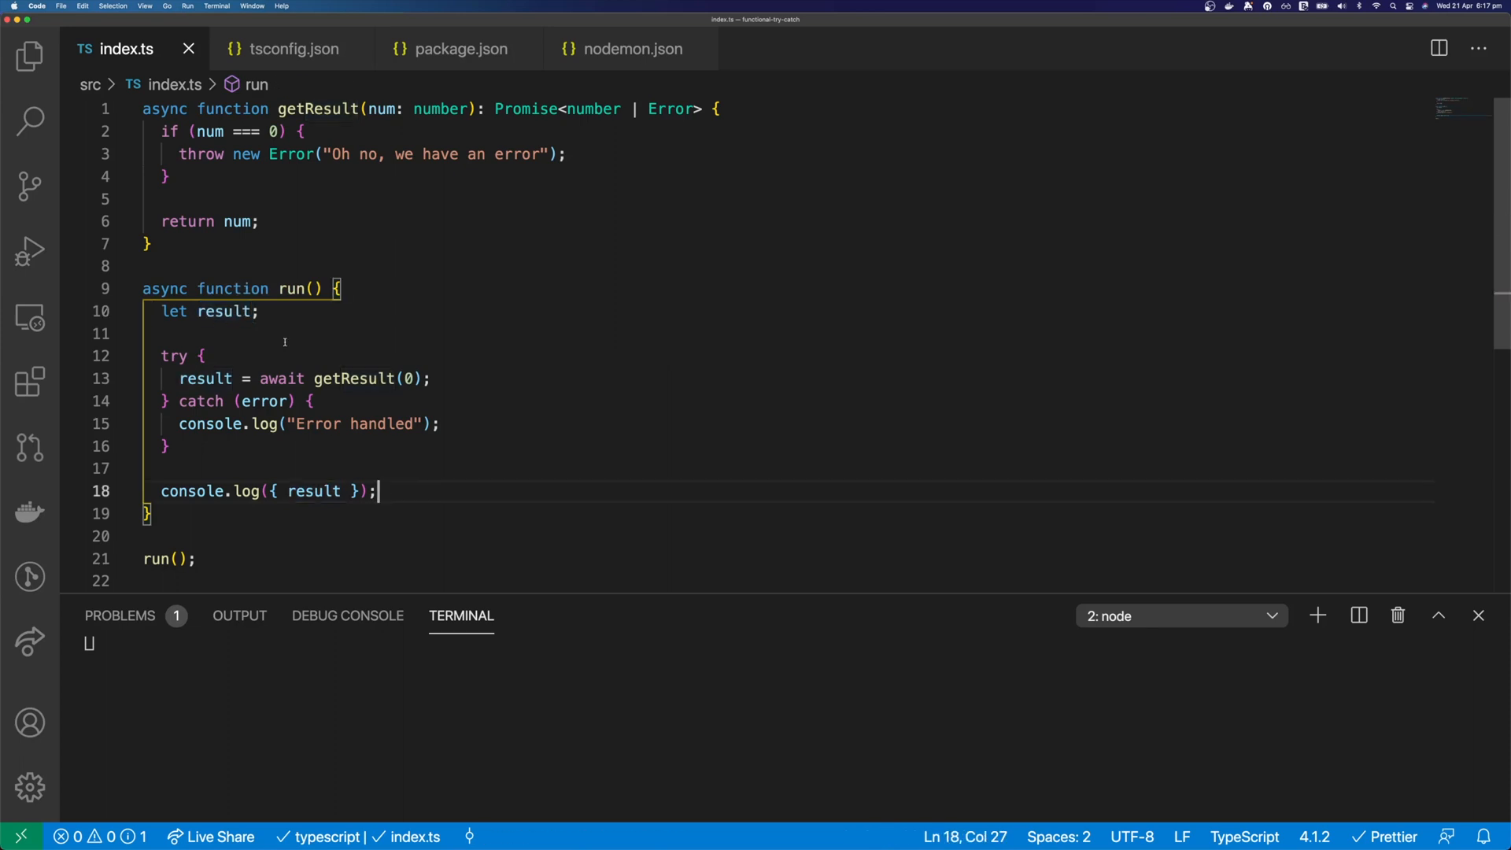
double_click(352, 378)
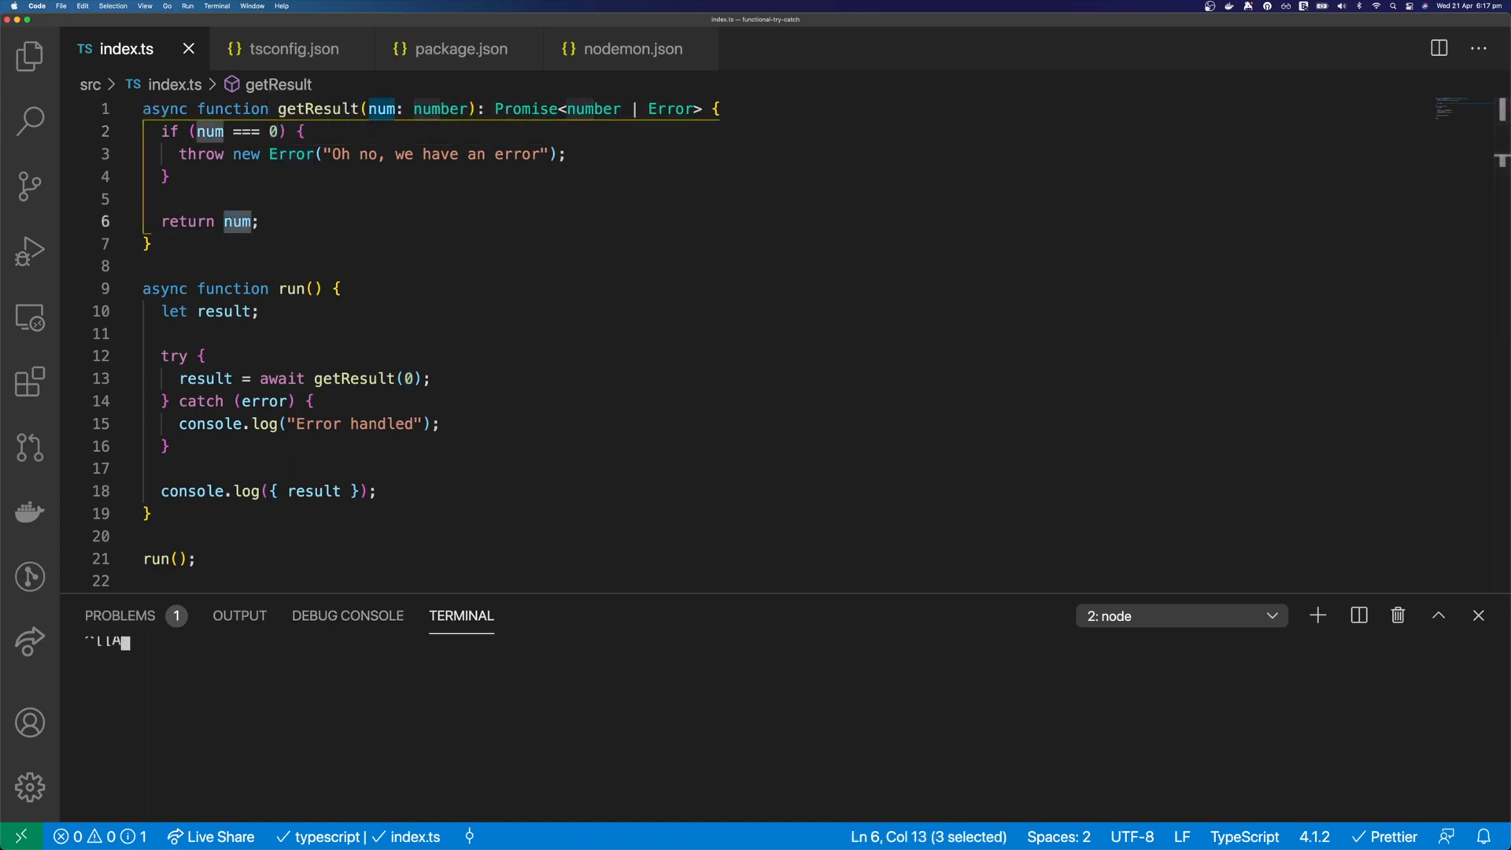
key("Enter")
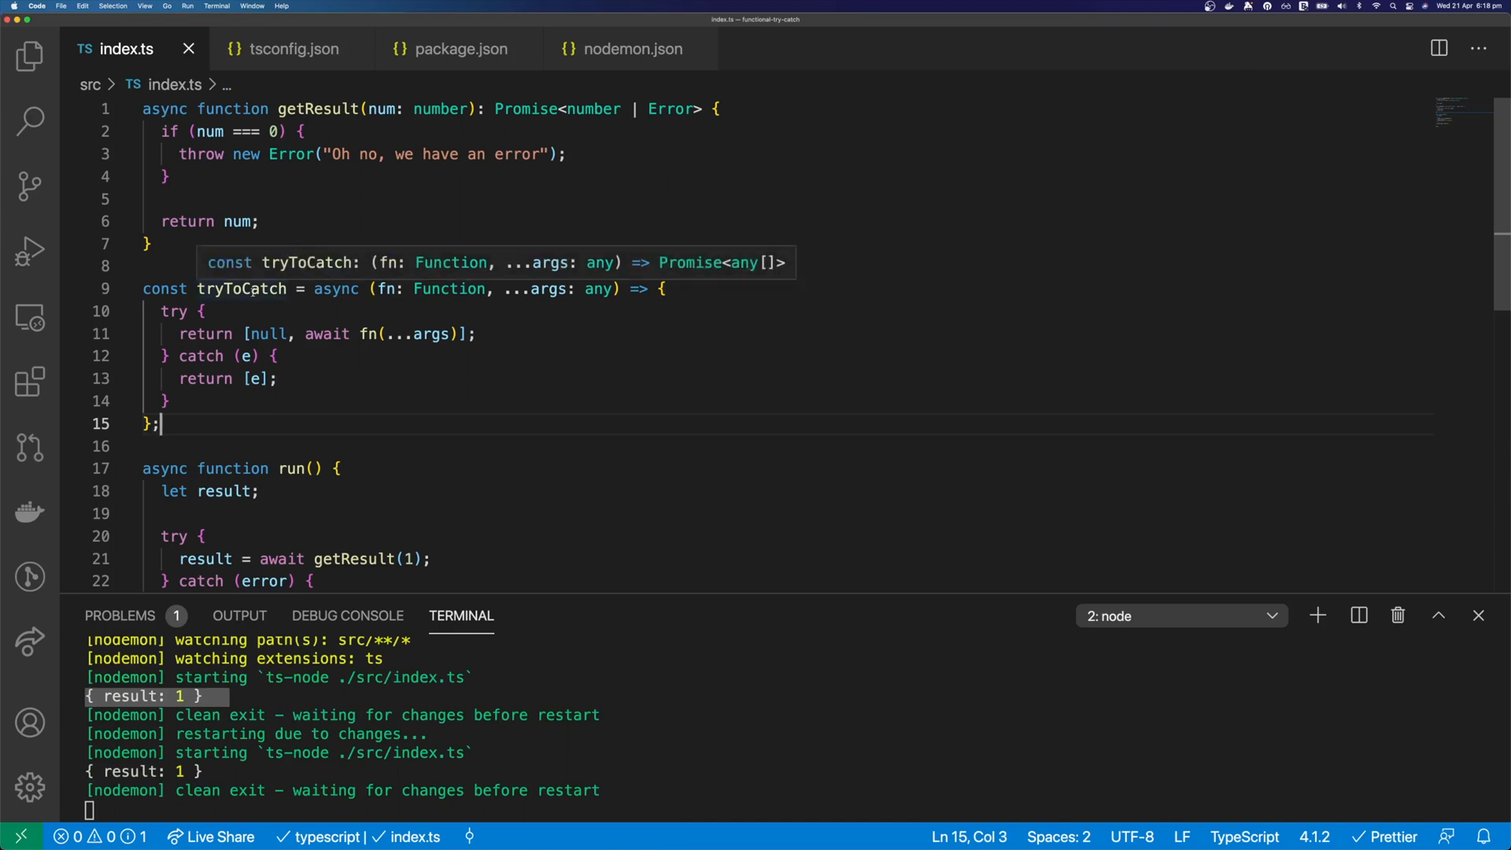
double_click(387, 289)
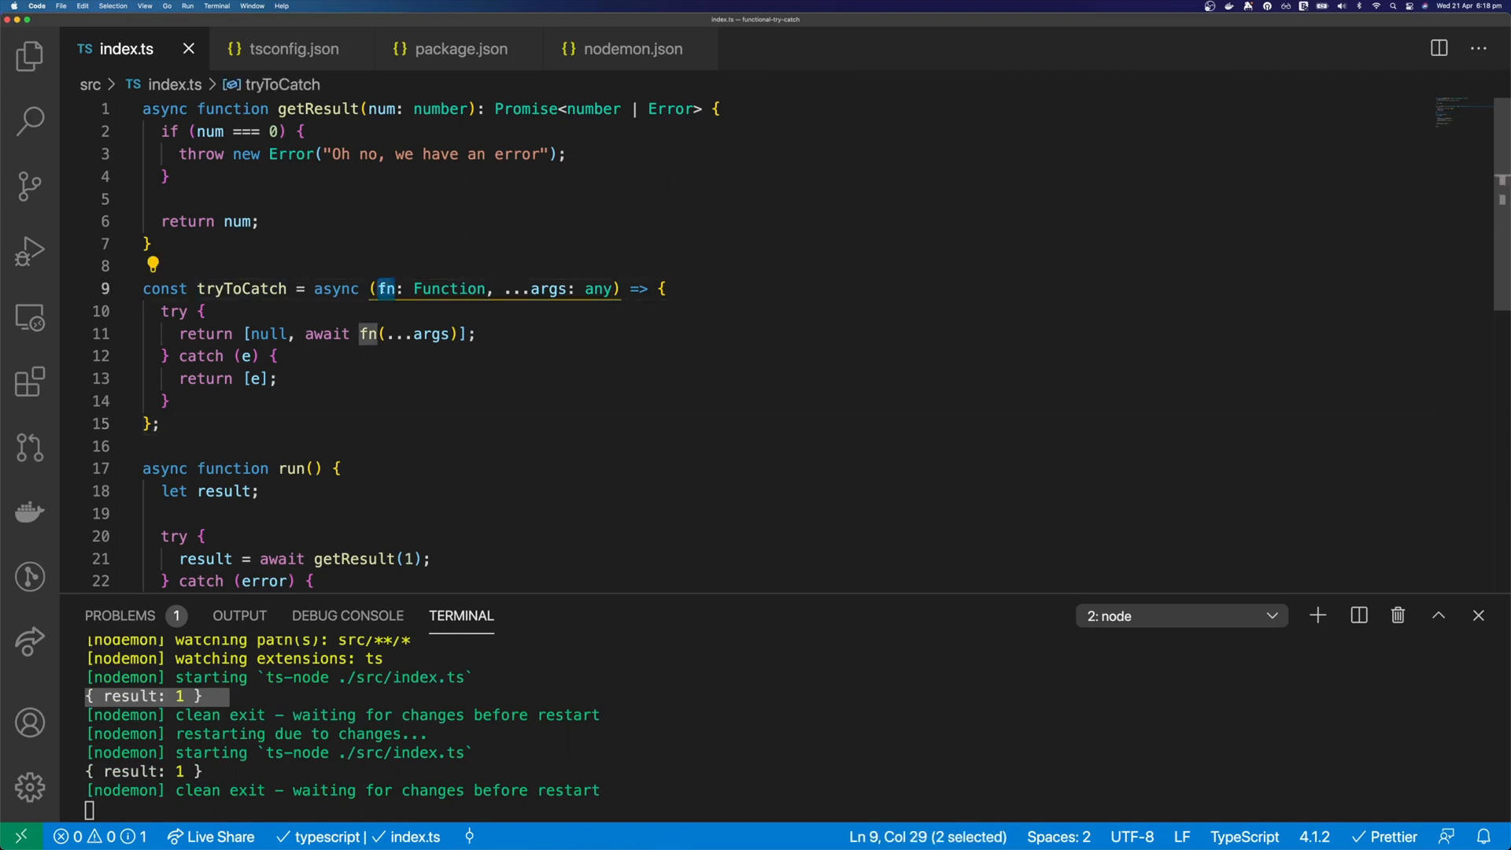
double_click(549, 288)
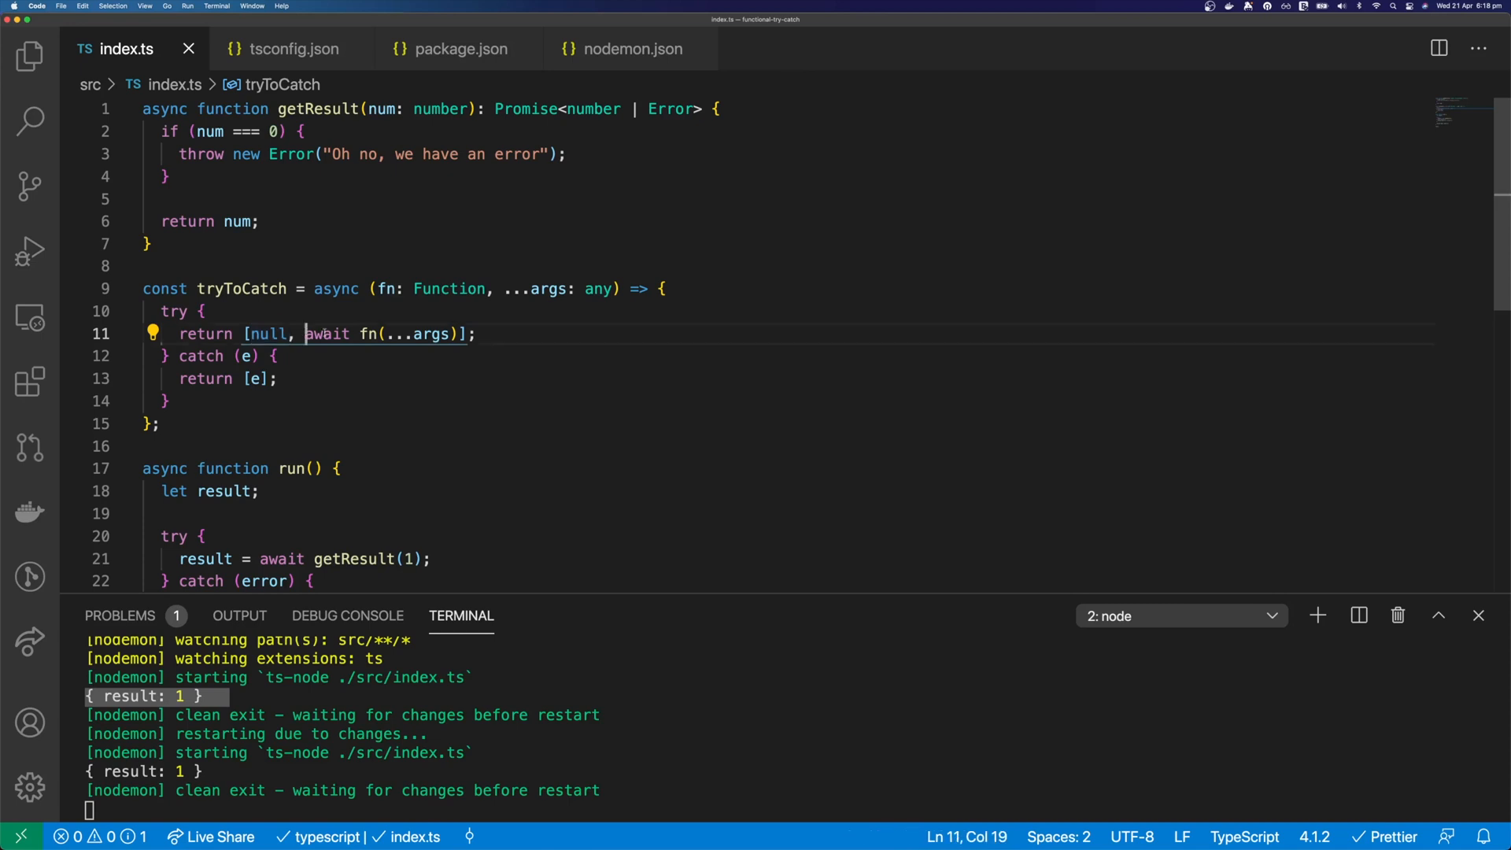
left_click_drag(305, 333, 453, 334)
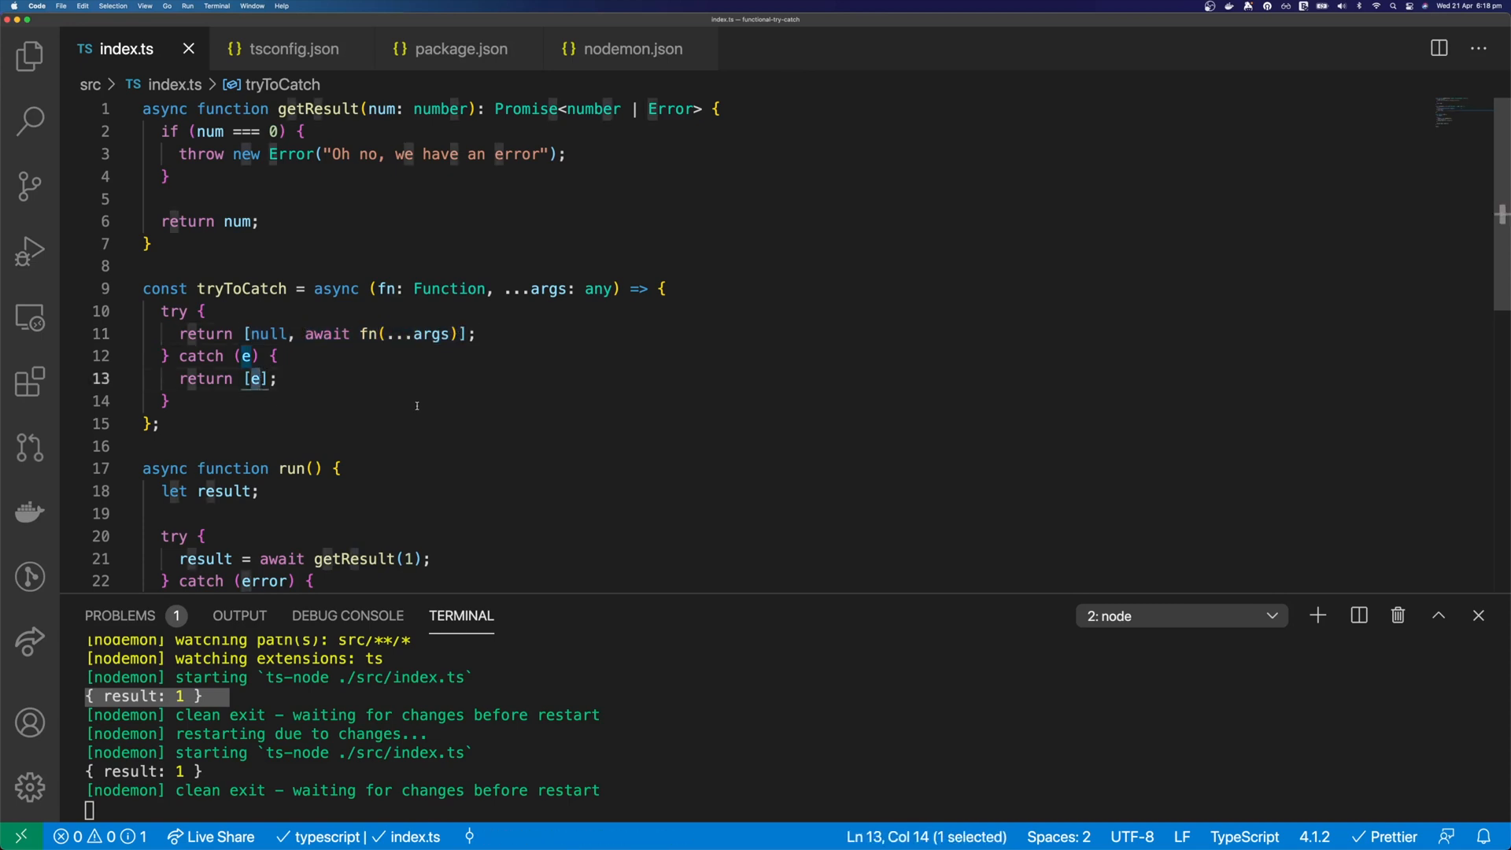
scroll("down", 3)
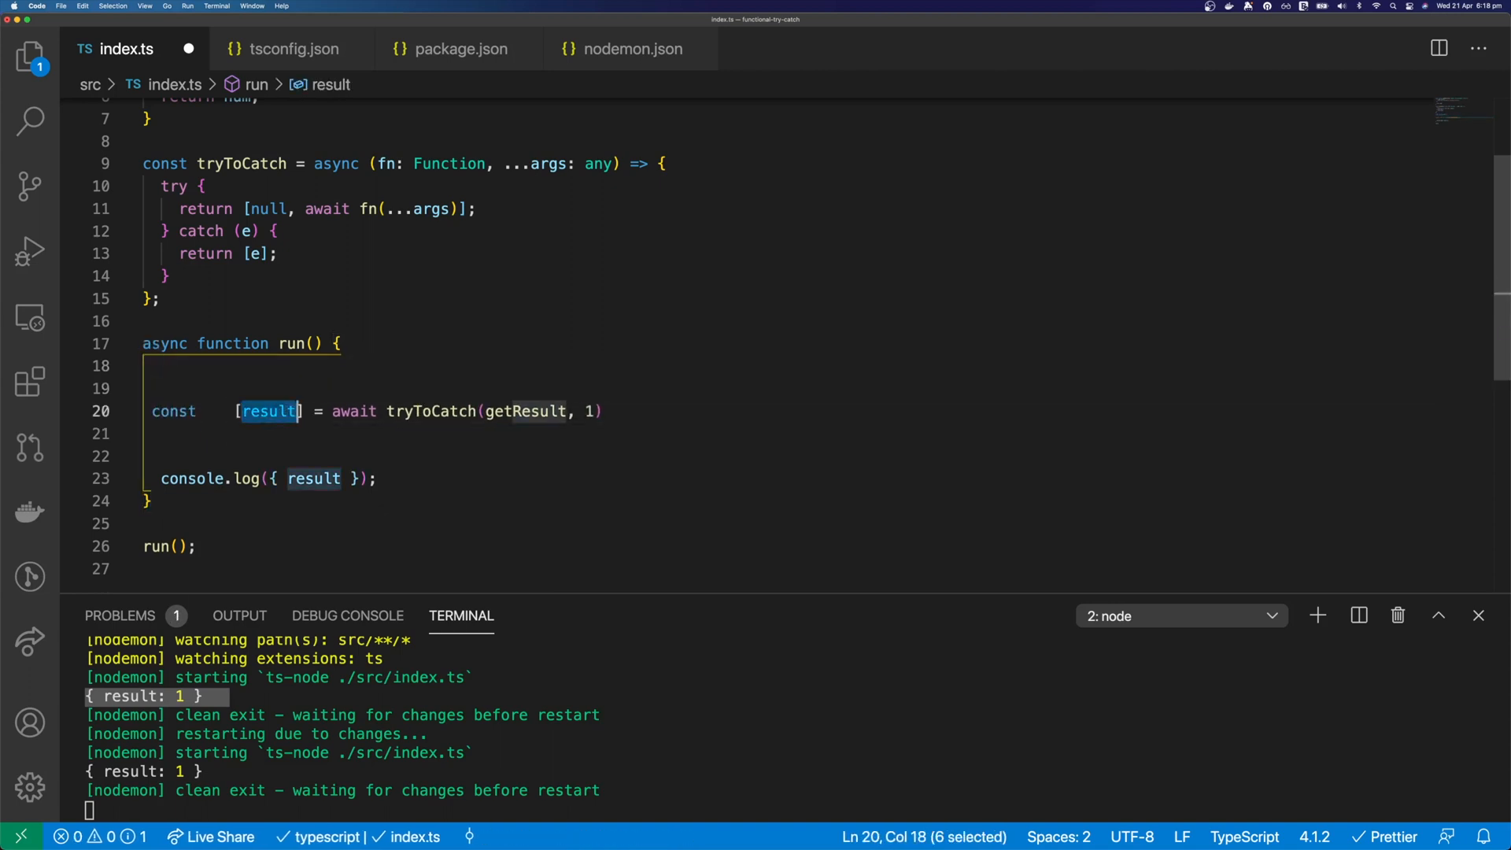
- Write const [error, result] = await tryToCatch(getResult, 1) in place of the try/catch
type("error")
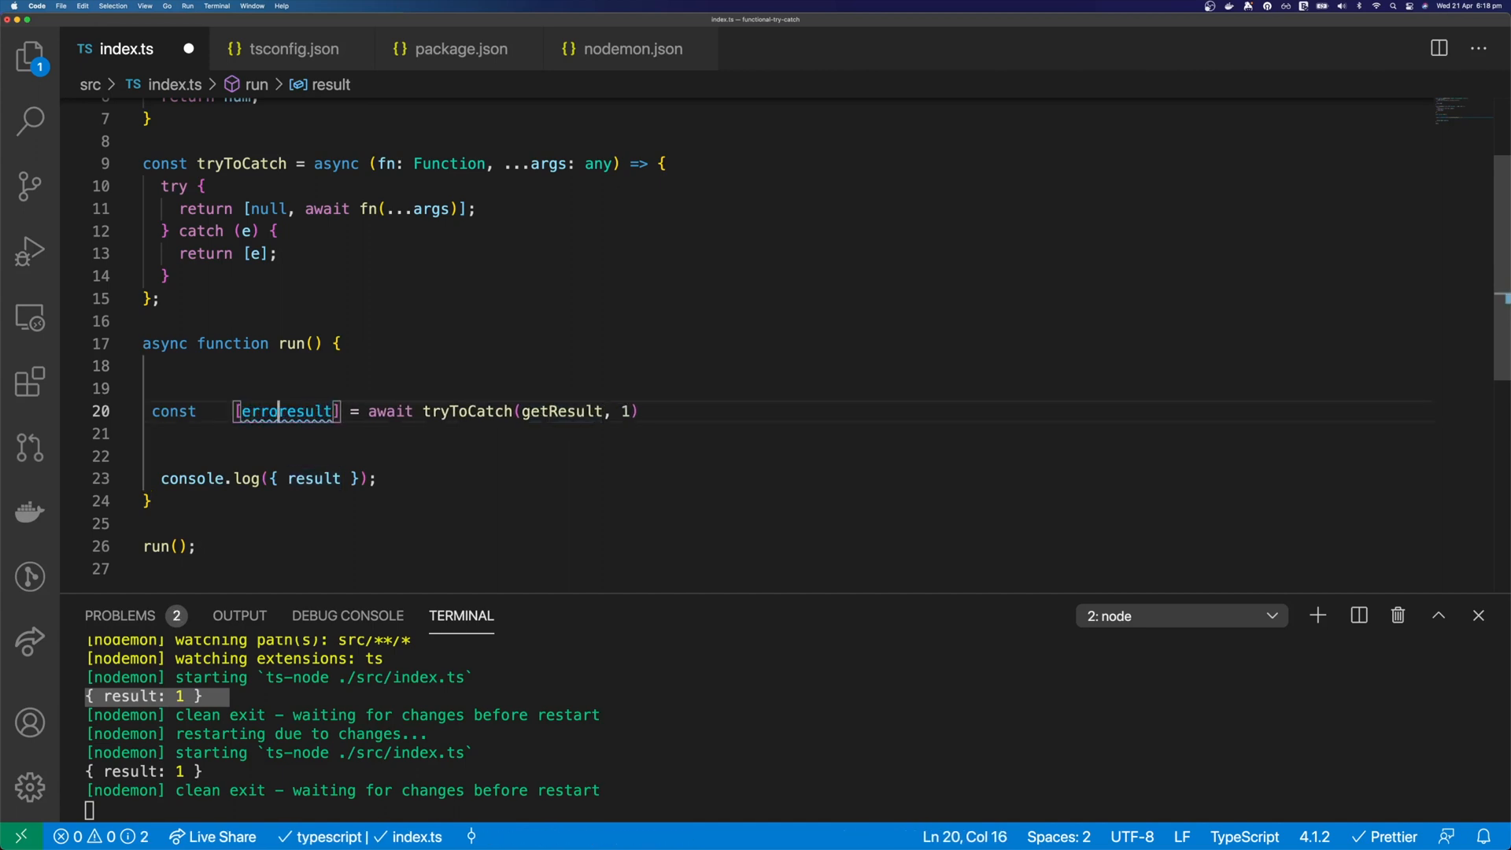
type(",")
type("if(error){")
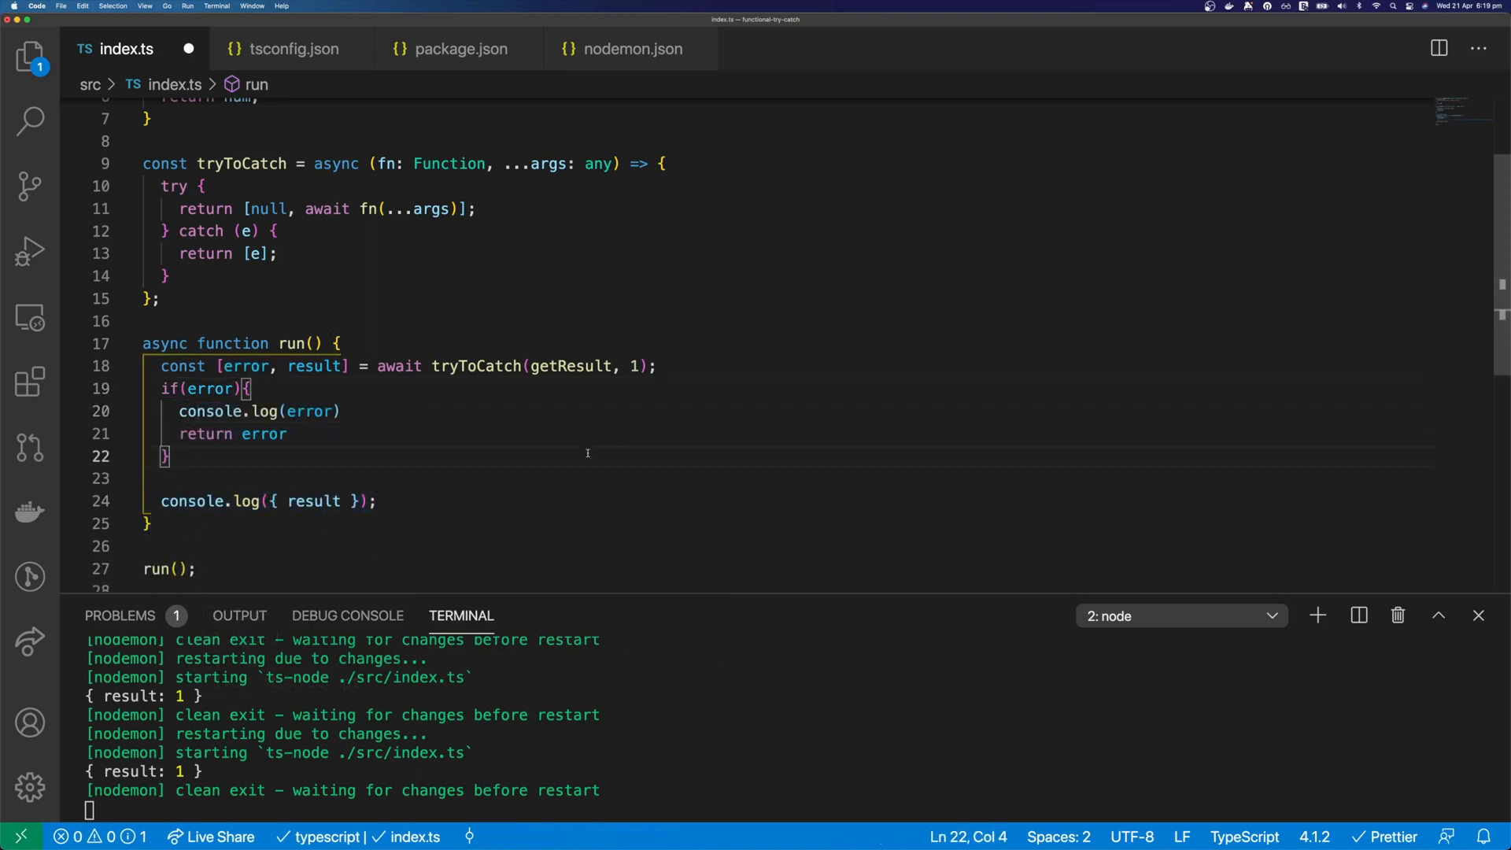
- Save and format with Cmd+S, then change the getResult argument to 0 to trigger the error
key("cmd+s")
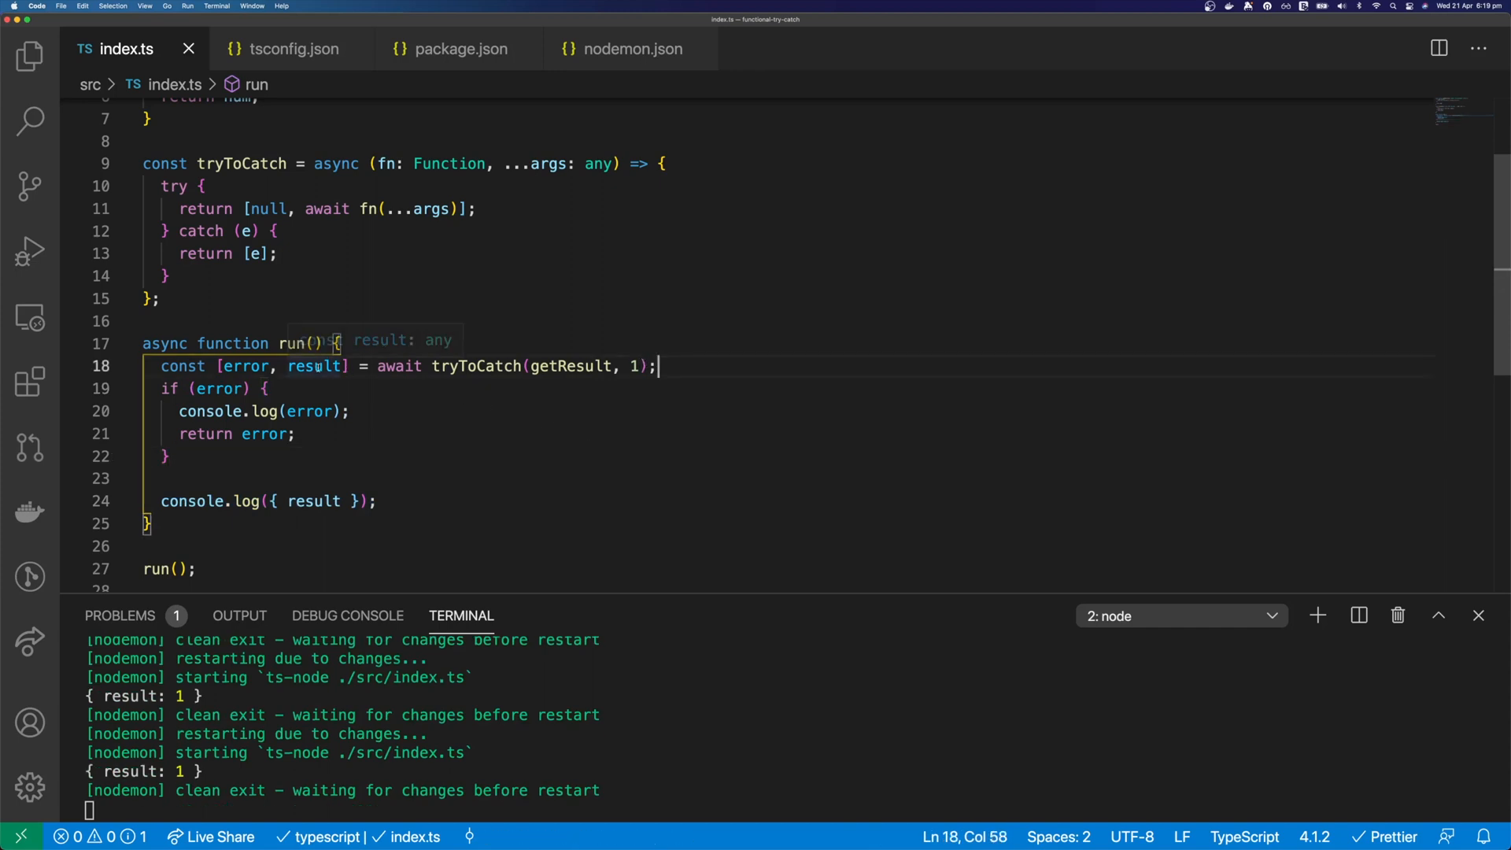
double_click(313, 366)
type("0")
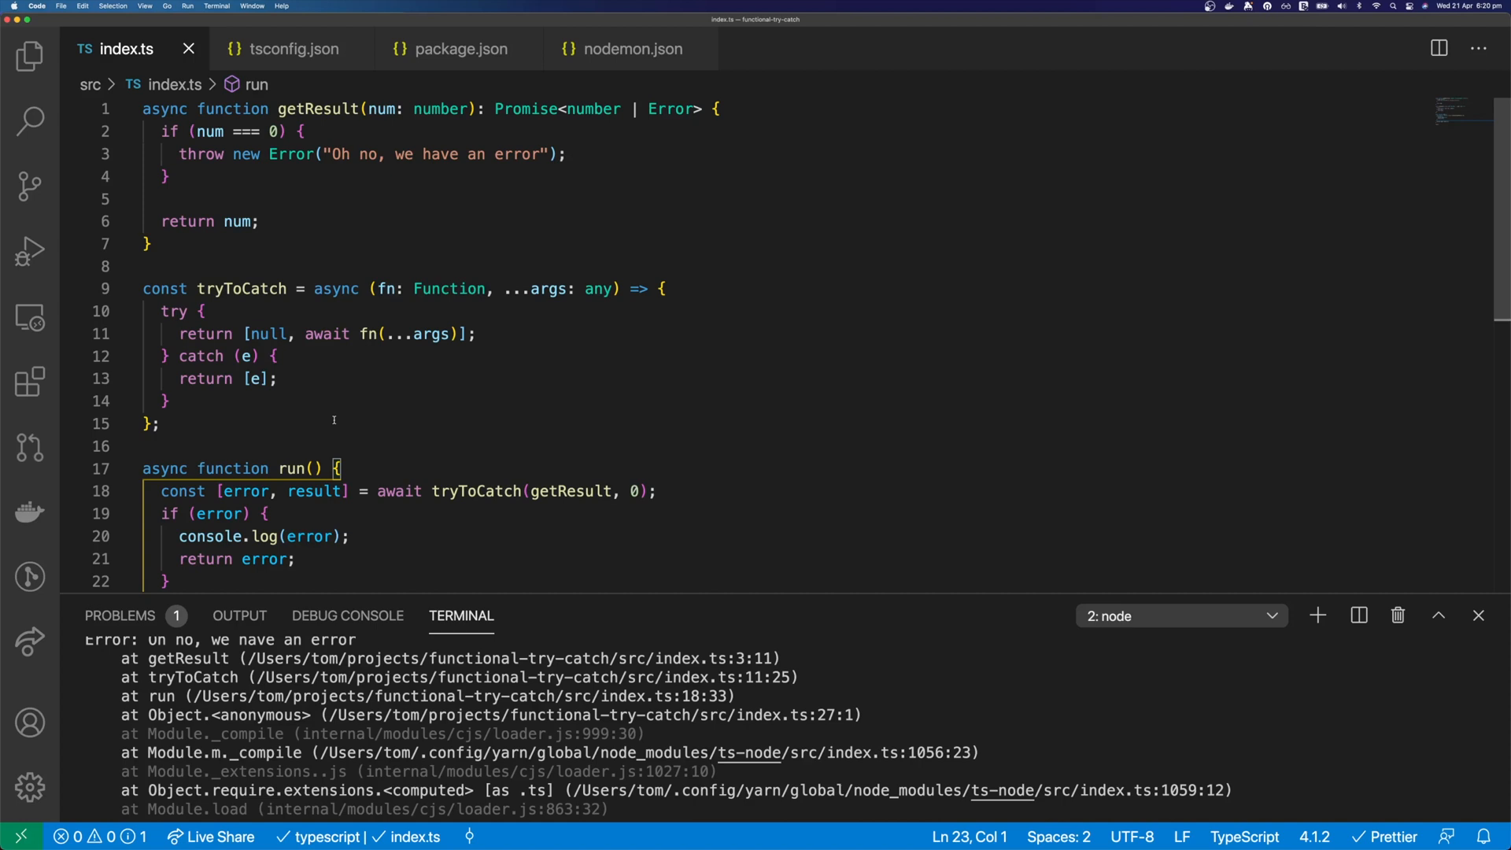
mouse_move(376, 408)
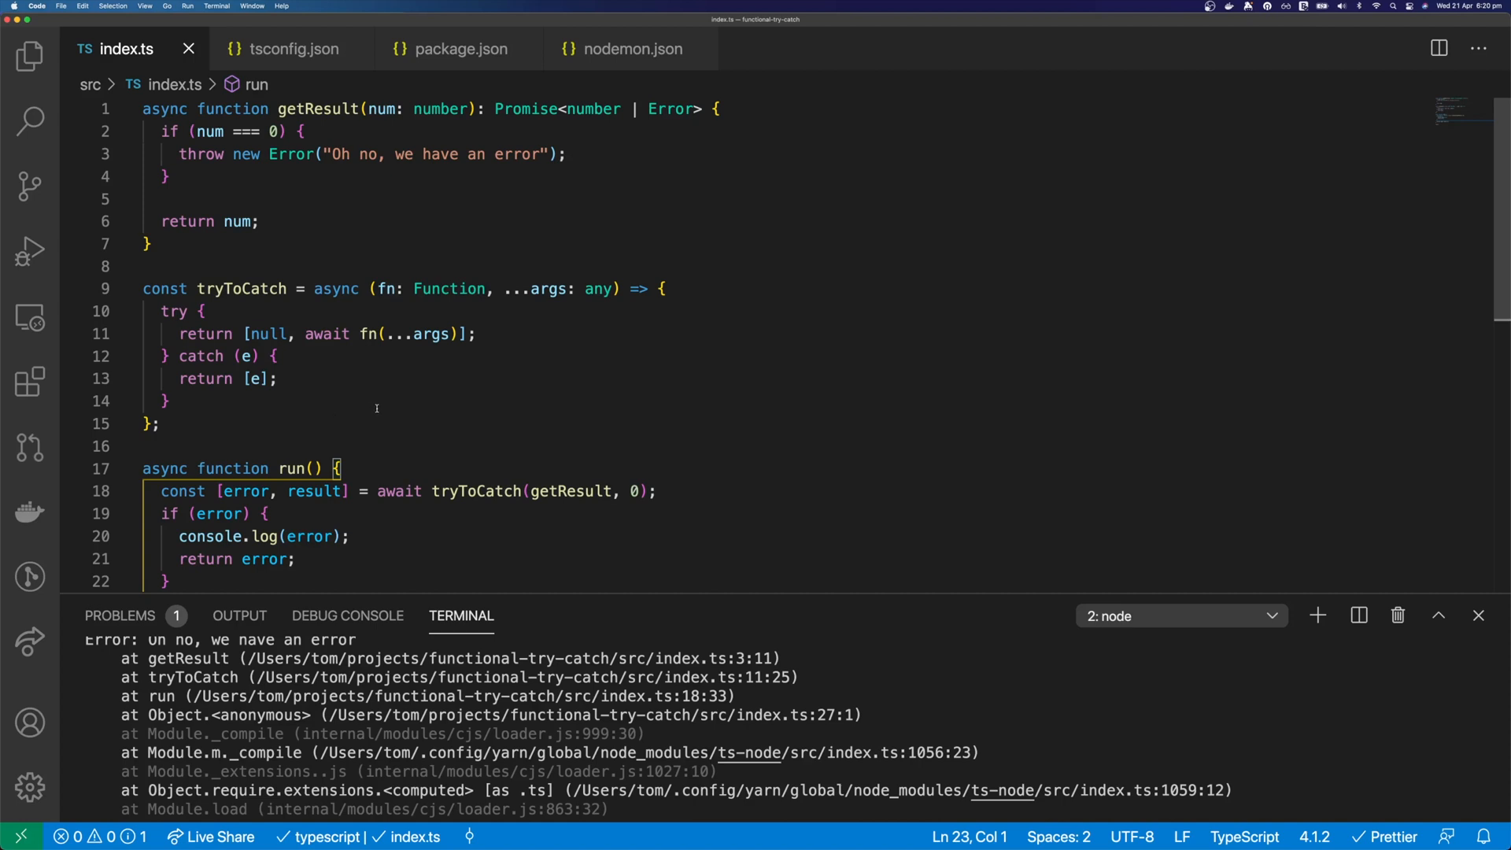